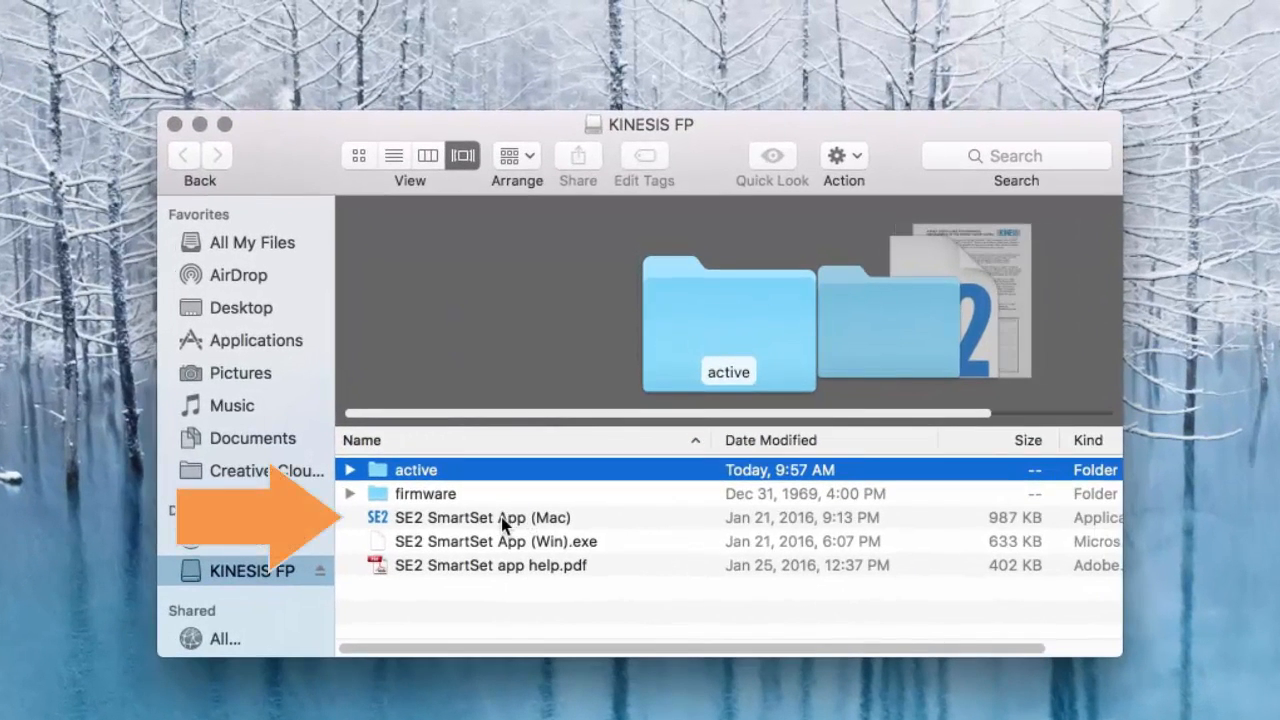
Step: Launch the Mac version of the SmartSet app from the KINESIS FP drive
{"action": "left_click", "coordinate": [484, 516]}
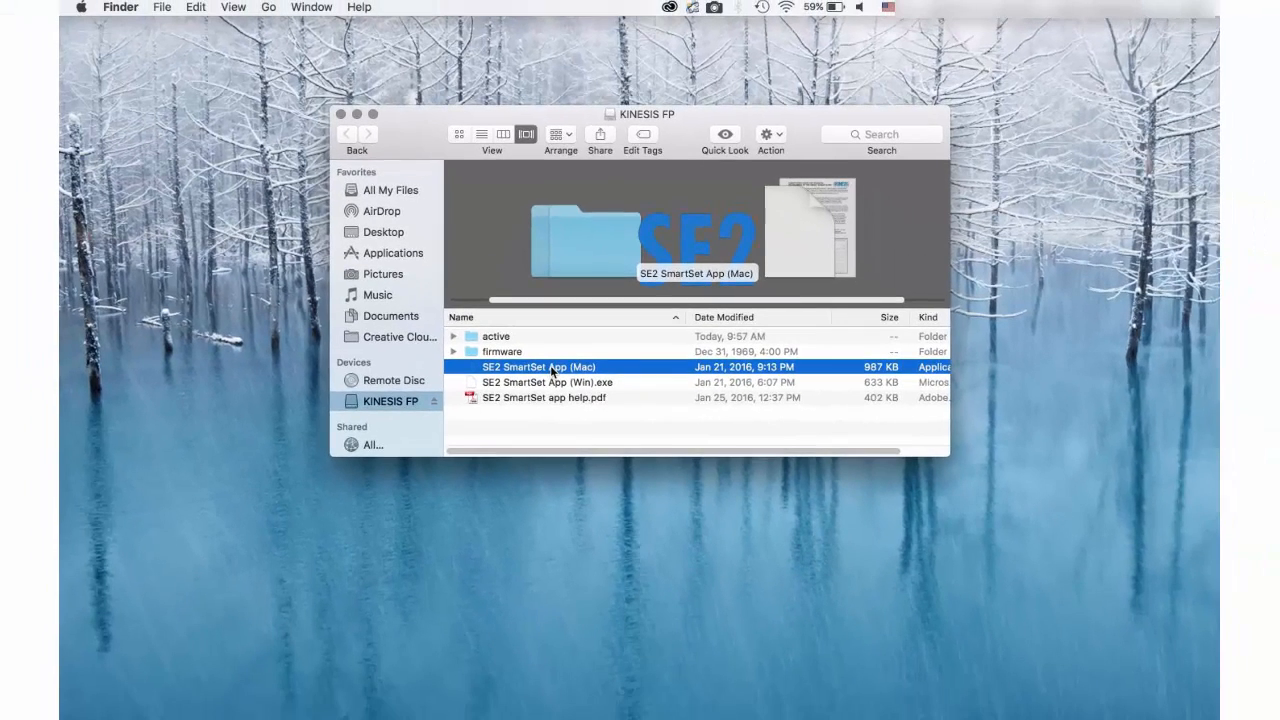
{"action": "double_click", "coordinate": [540, 366]}
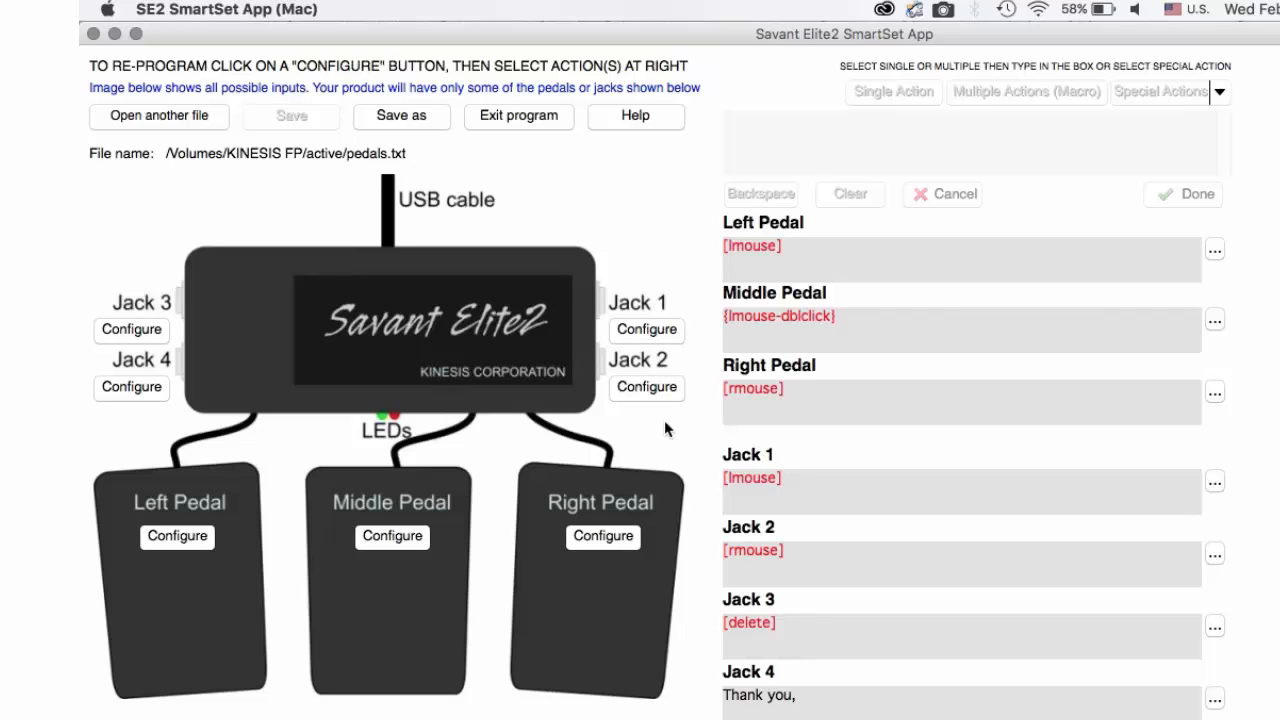
{"action": "mouse_move", "coordinate": [472, 456]}
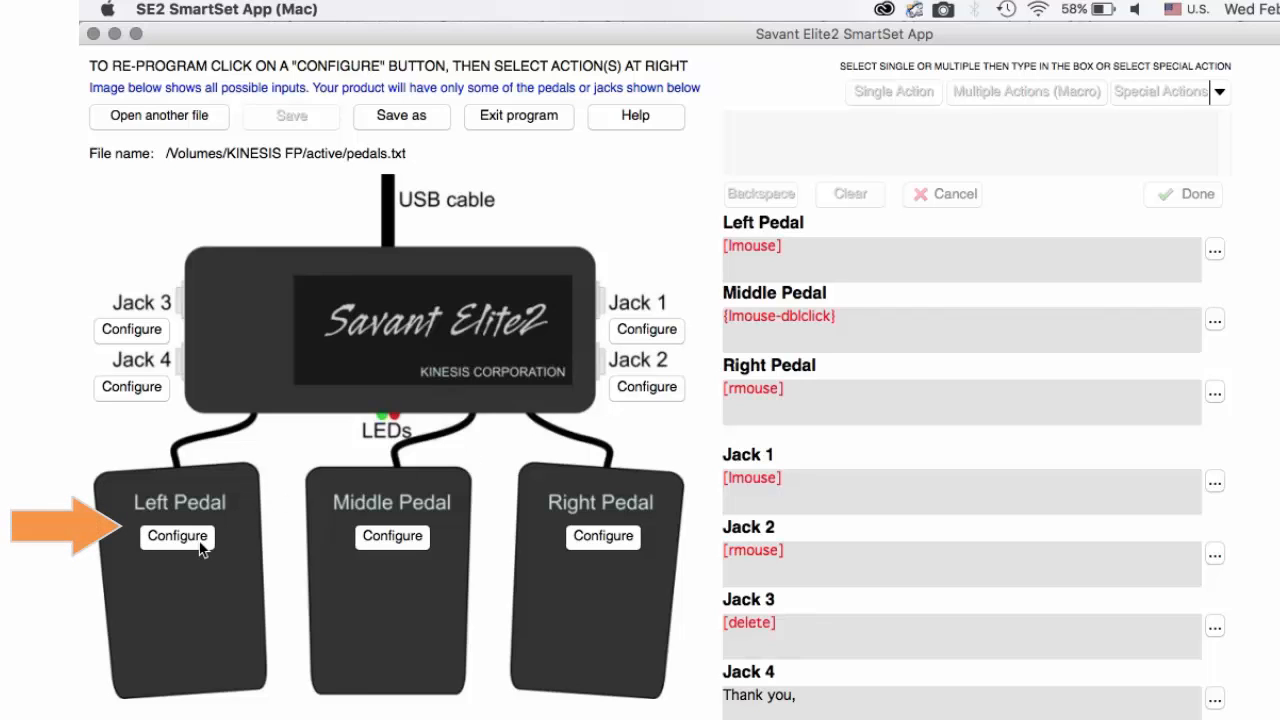
Step: Assign the left pedal a single-key [delete] action and confirm with Done
{"action": "left_click", "coordinate": [176, 536]}
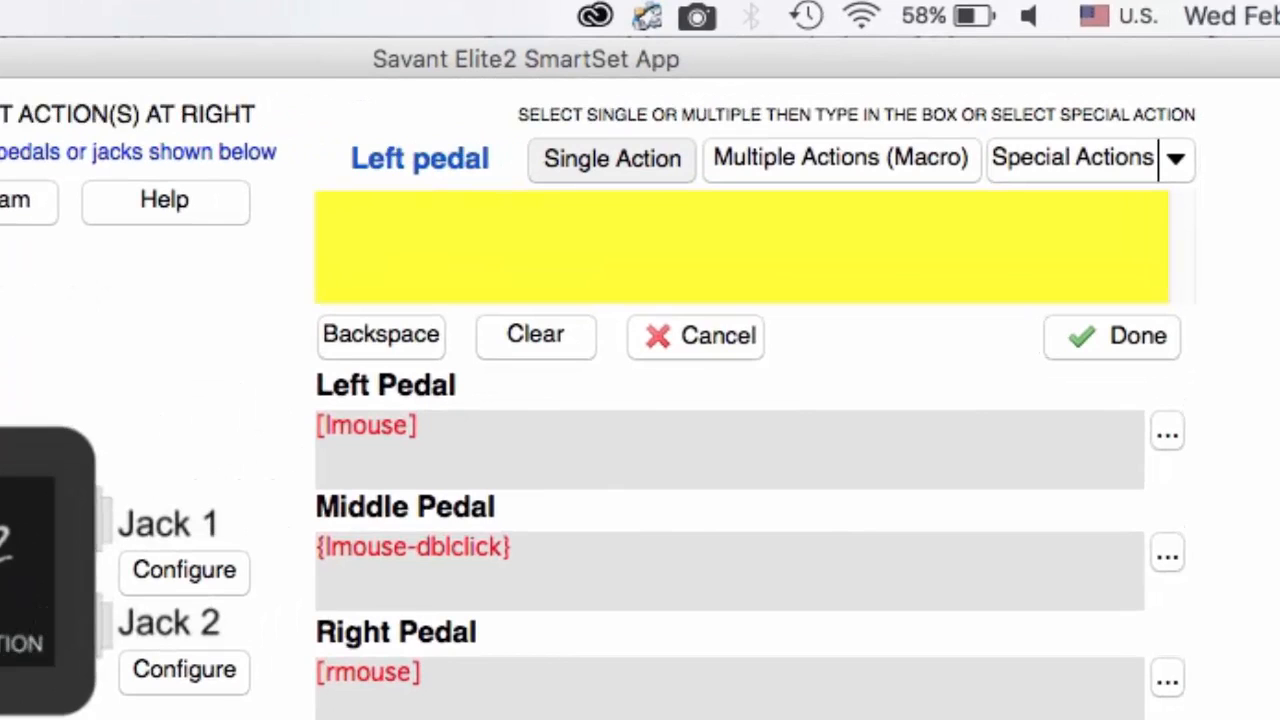
{"action": "left_click", "coordinate": [612, 158]}
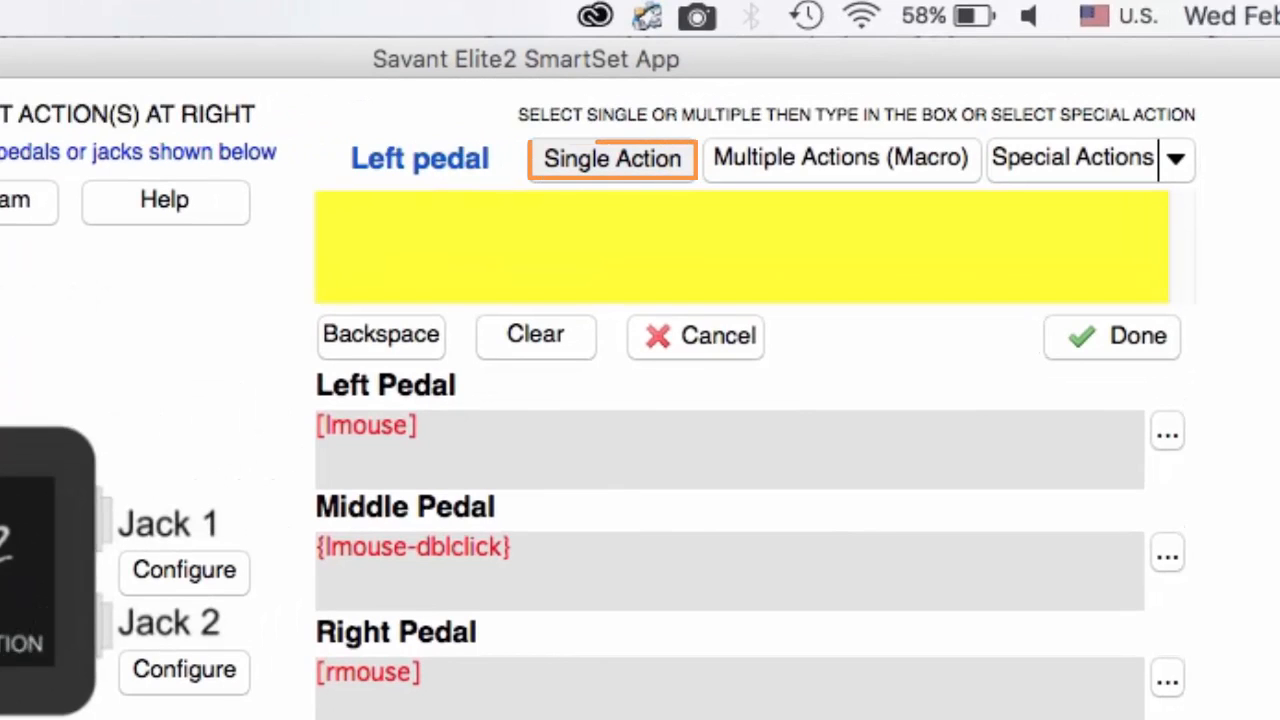
{"action": "left_click", "coordinate": [840, 158]}
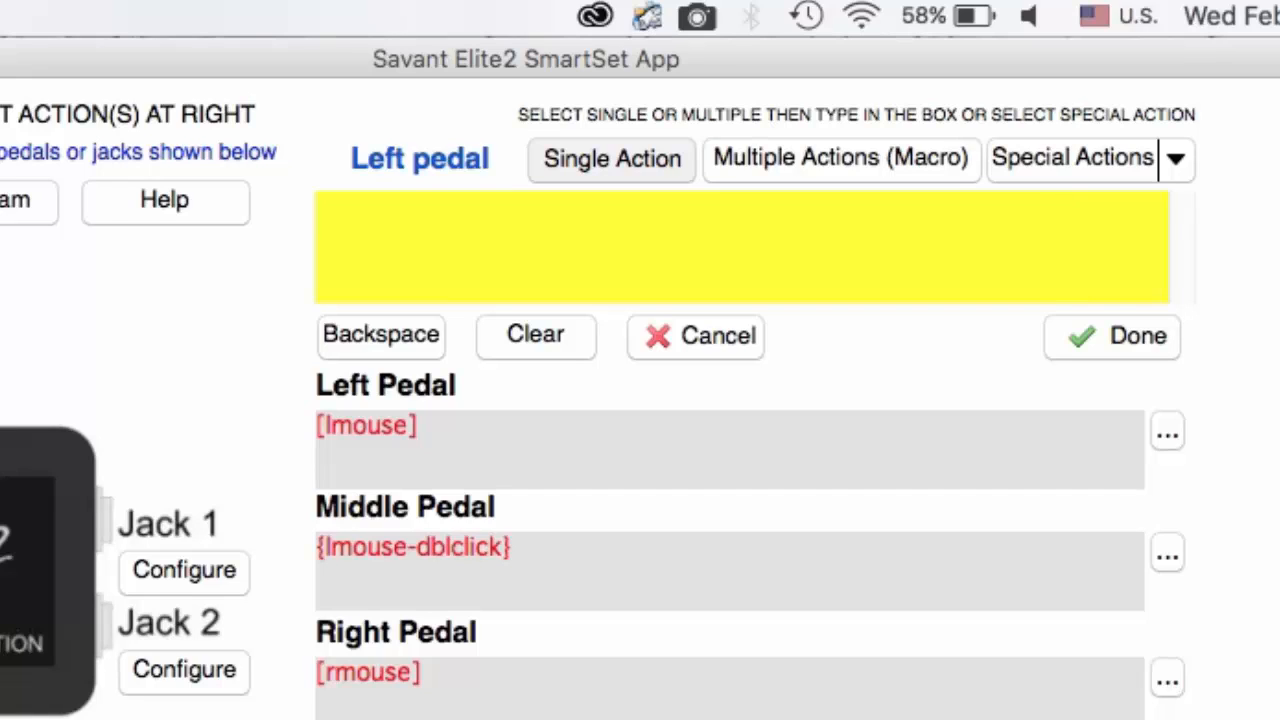
{"action": "left_click", "coordinate": [612, 160]}
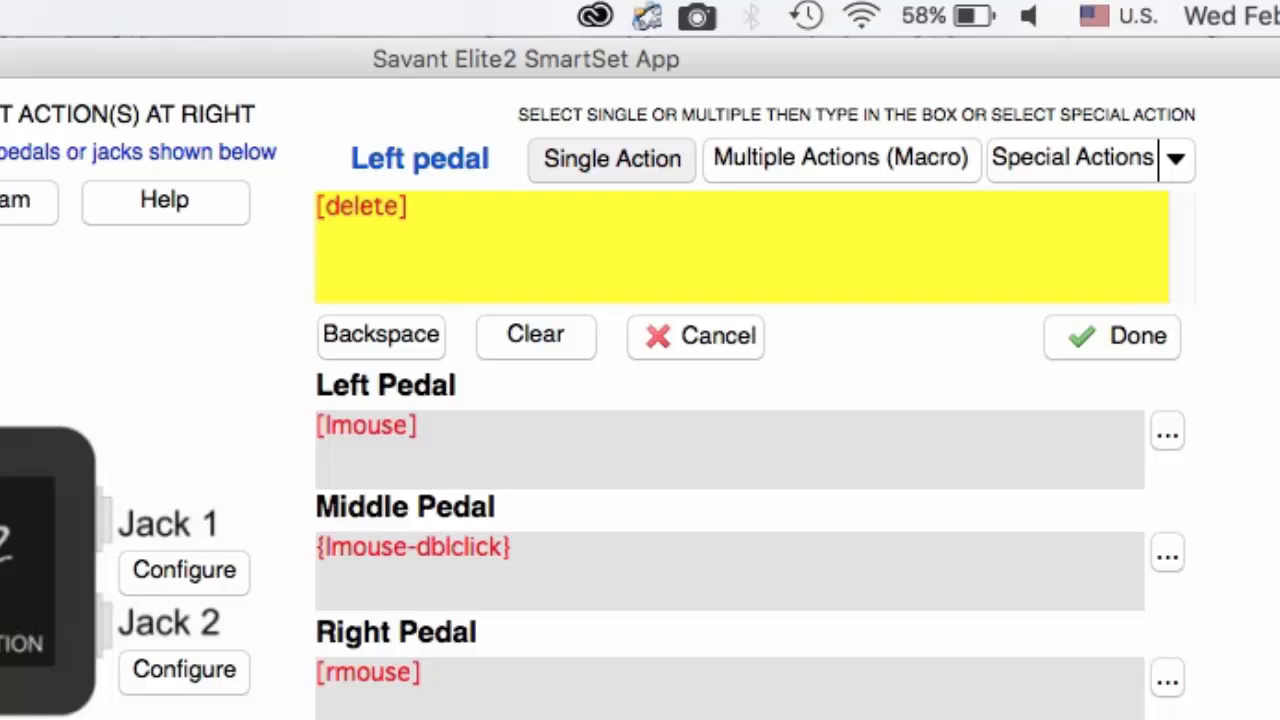
{"action": "mouse_move", "coordinate": [740, 404]}
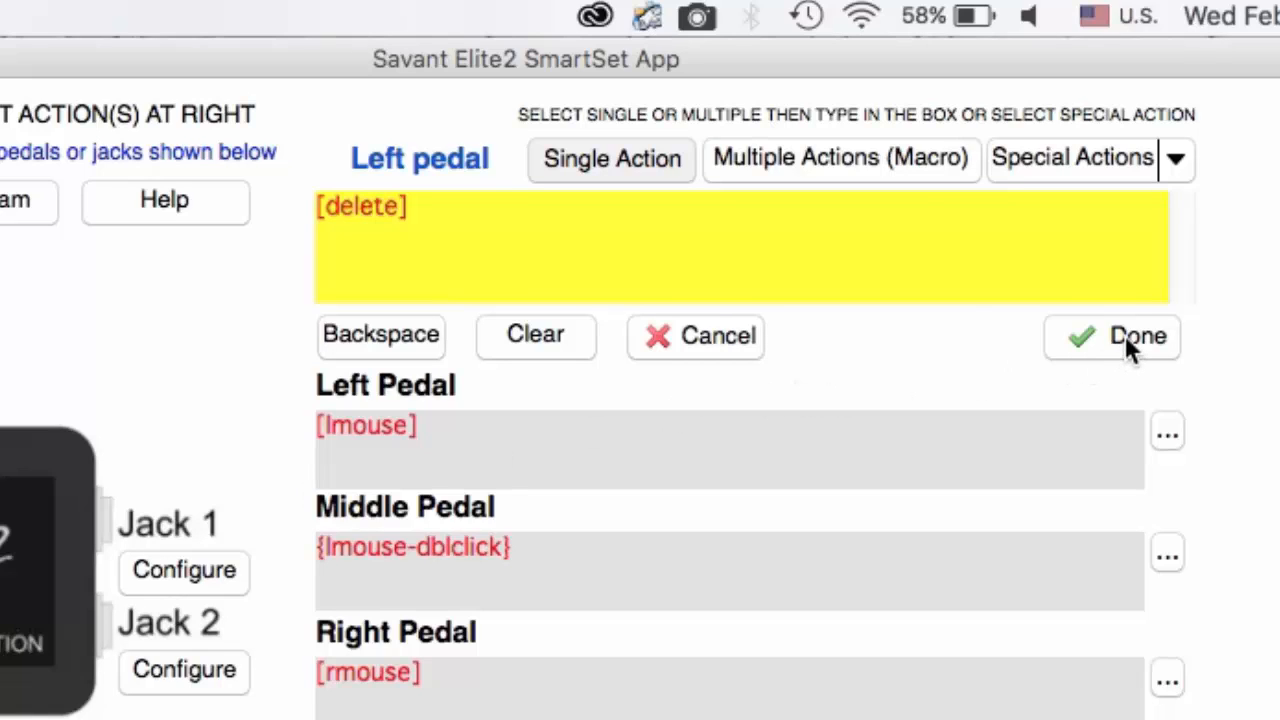
{"action": "left_click", "coordinate": [1112, 336]}
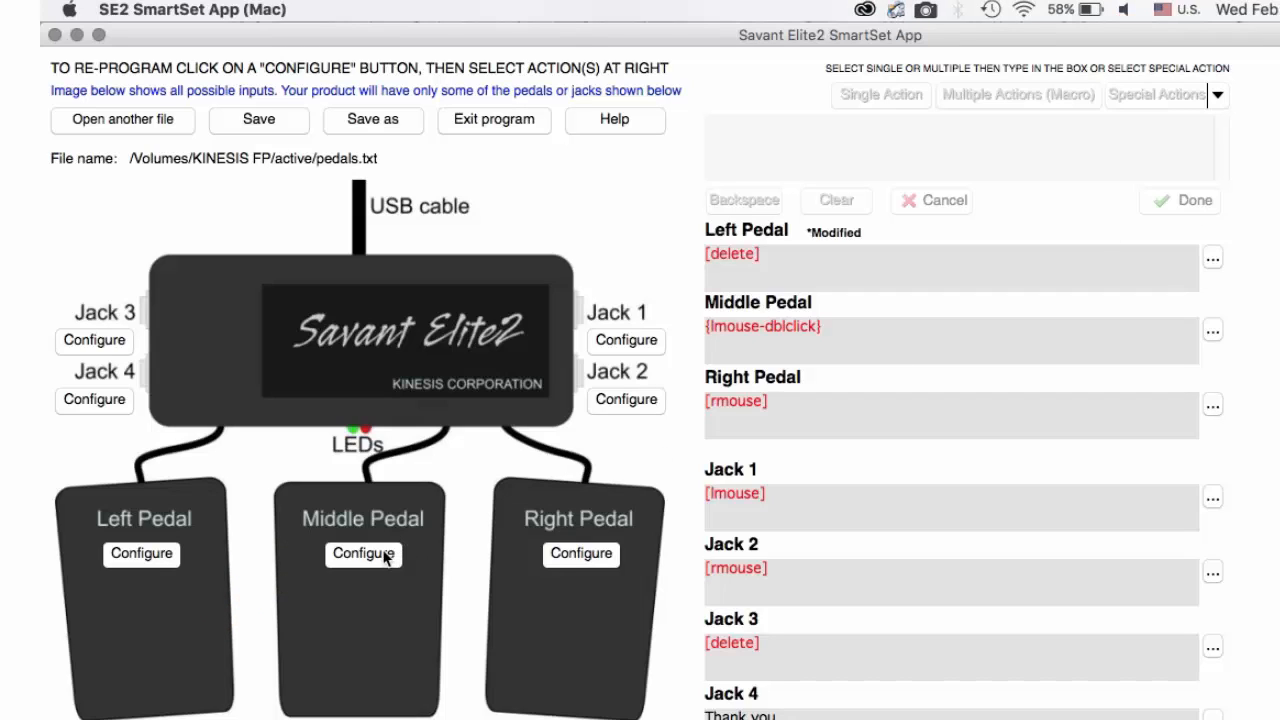
Step: Record 'Hello' as the middle pedal macro, trying Backspace and Clear before confirming with Done
{"action": "left_click", "coordinate": [364, 554]}
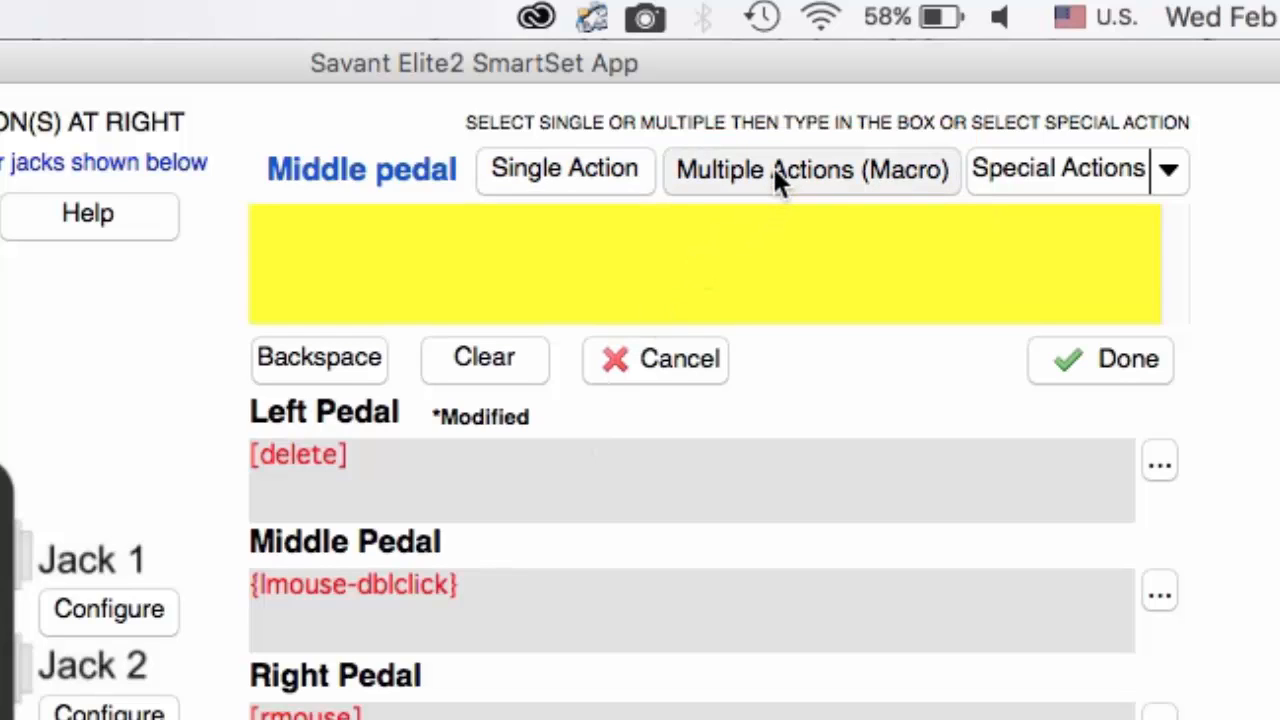
{"action": "type", "text": "Hel"}
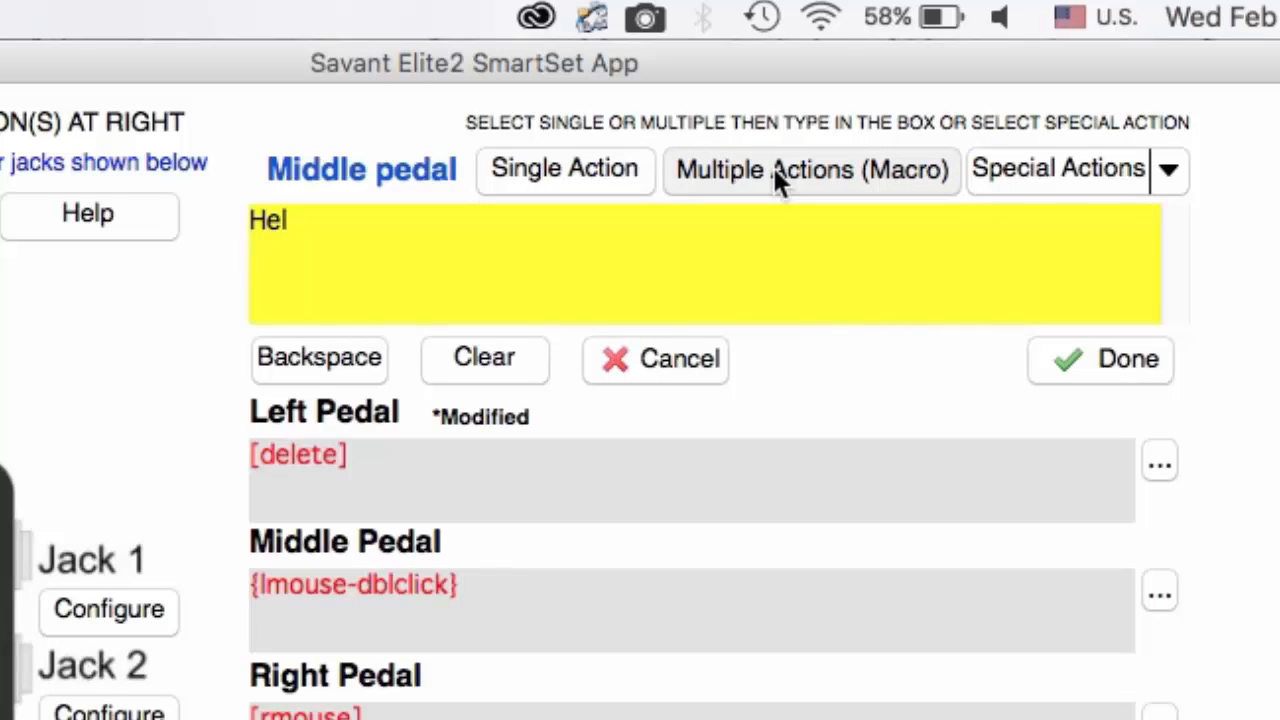
{"action": "type", "text": "lo"}
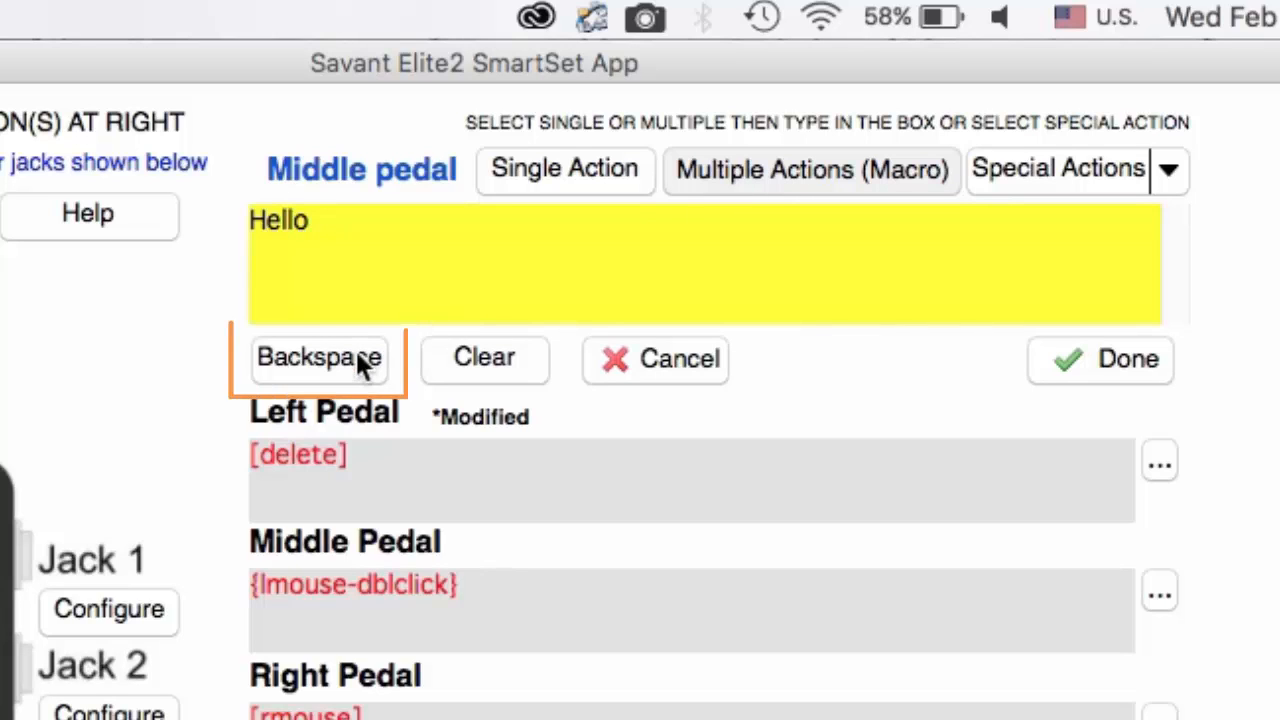
{"action": "left_click", "coordinate": [320, 358]}
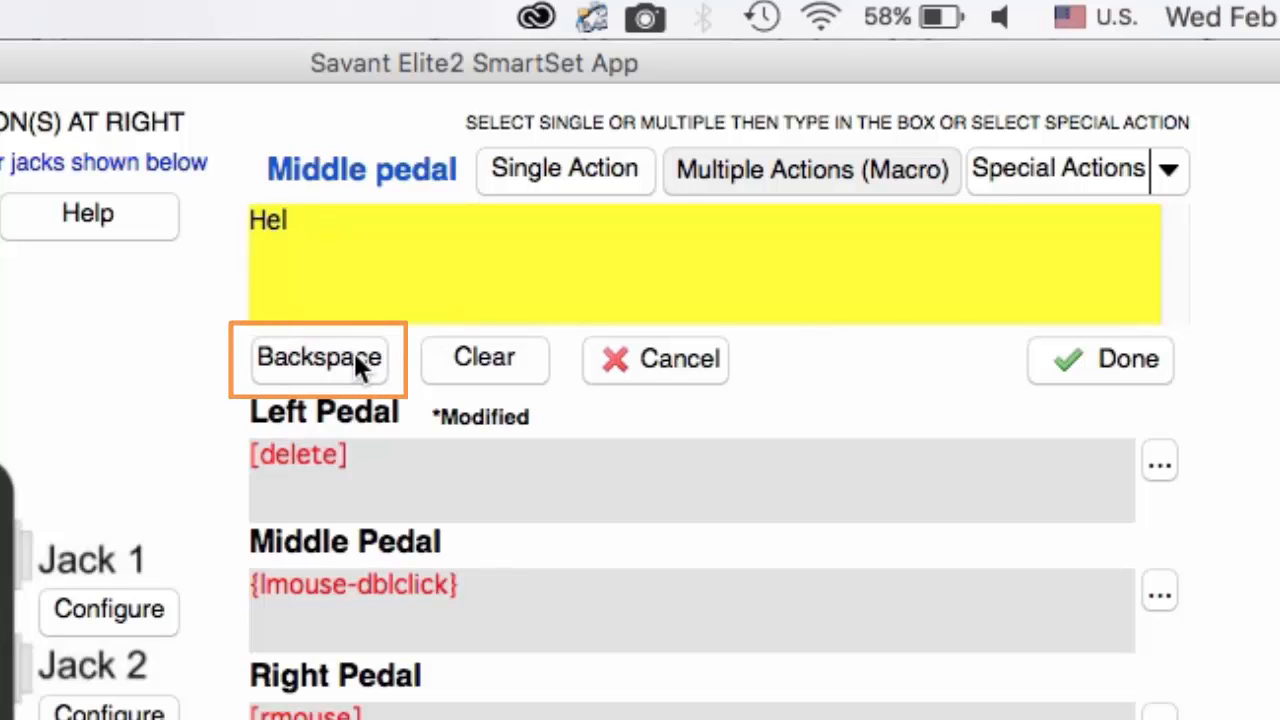
{"action": "type", "text": "lo"}
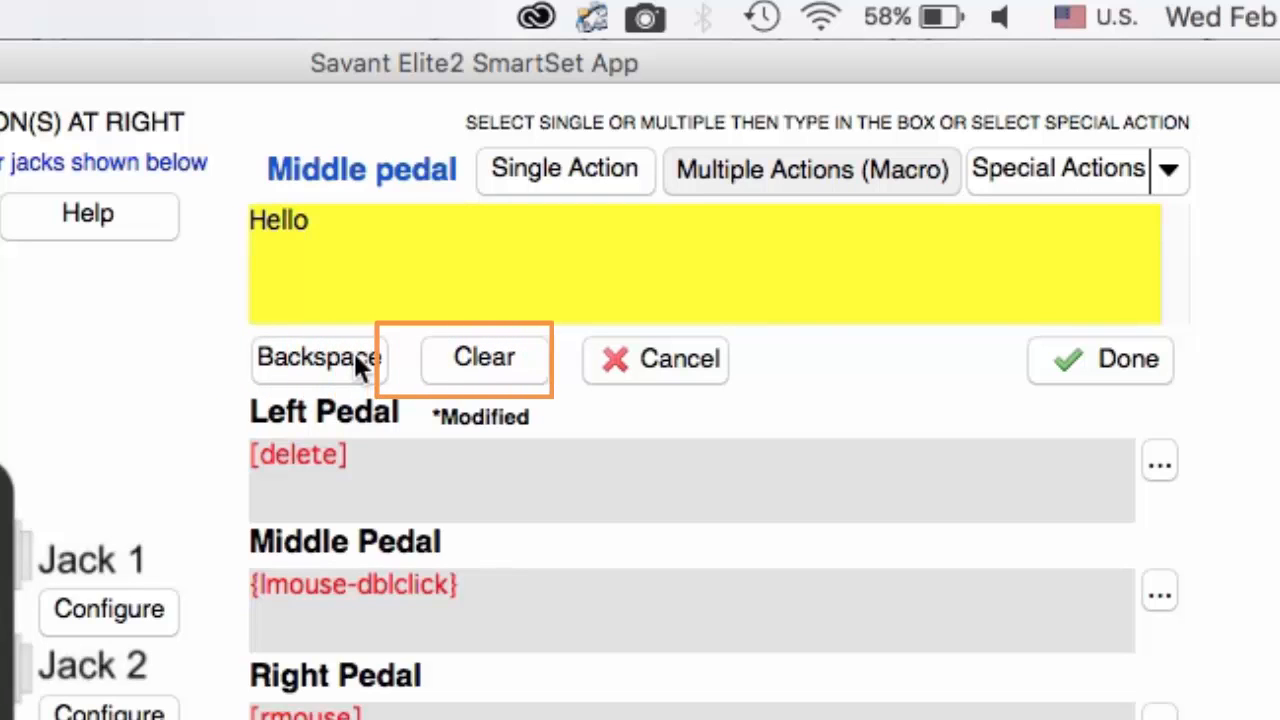
{"action": "left_click", "coordinate": [484, 358]}
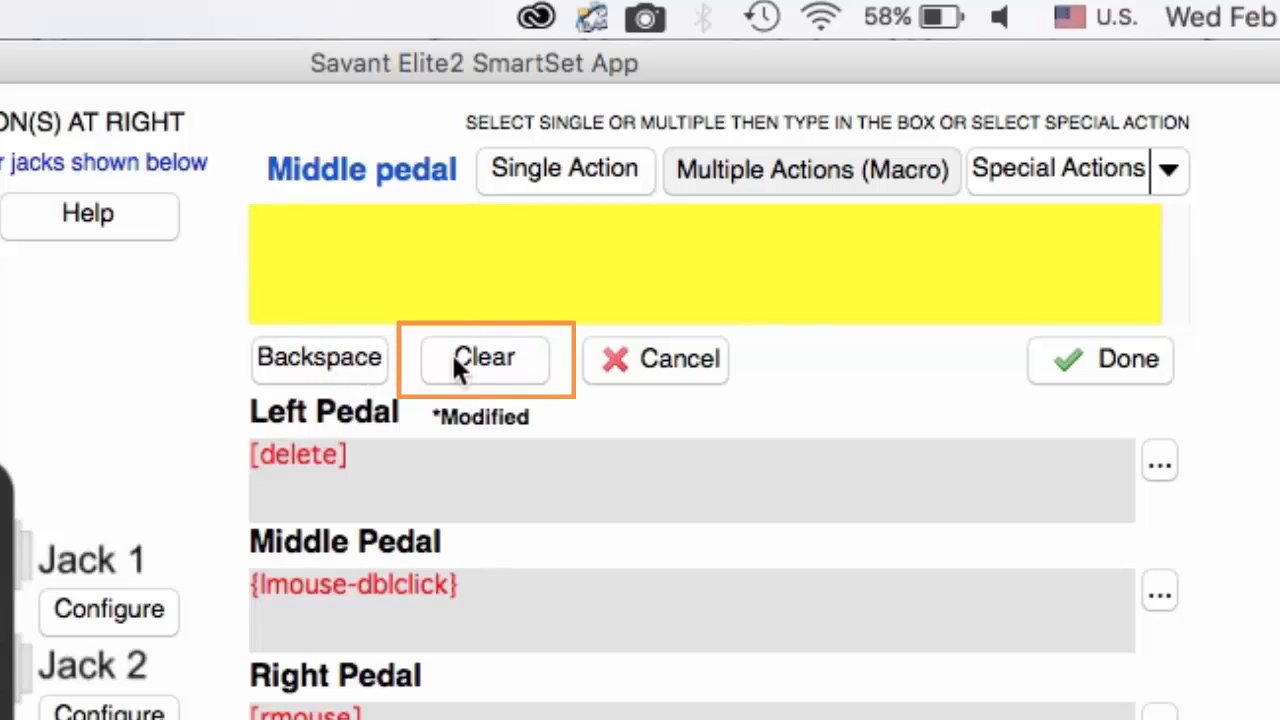
{"action": "type", "text": "Hell"}
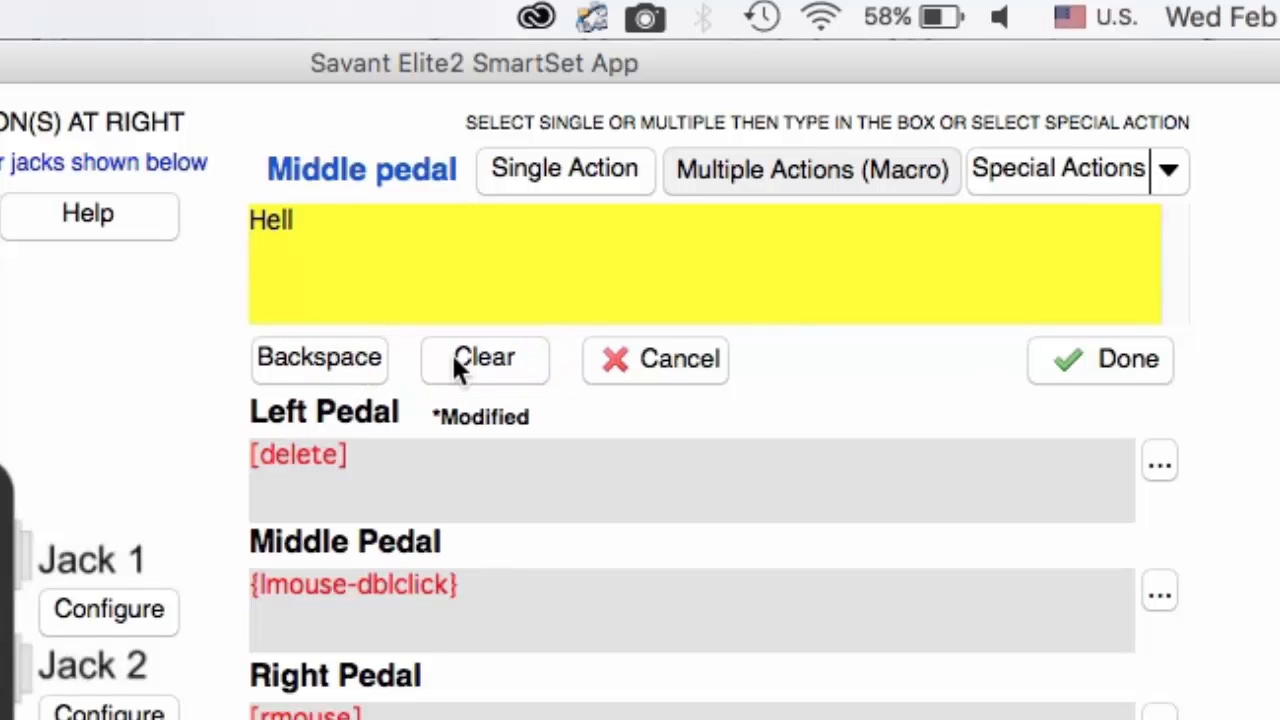
{"action": "left_click", "coordinate": [1100, 360]}
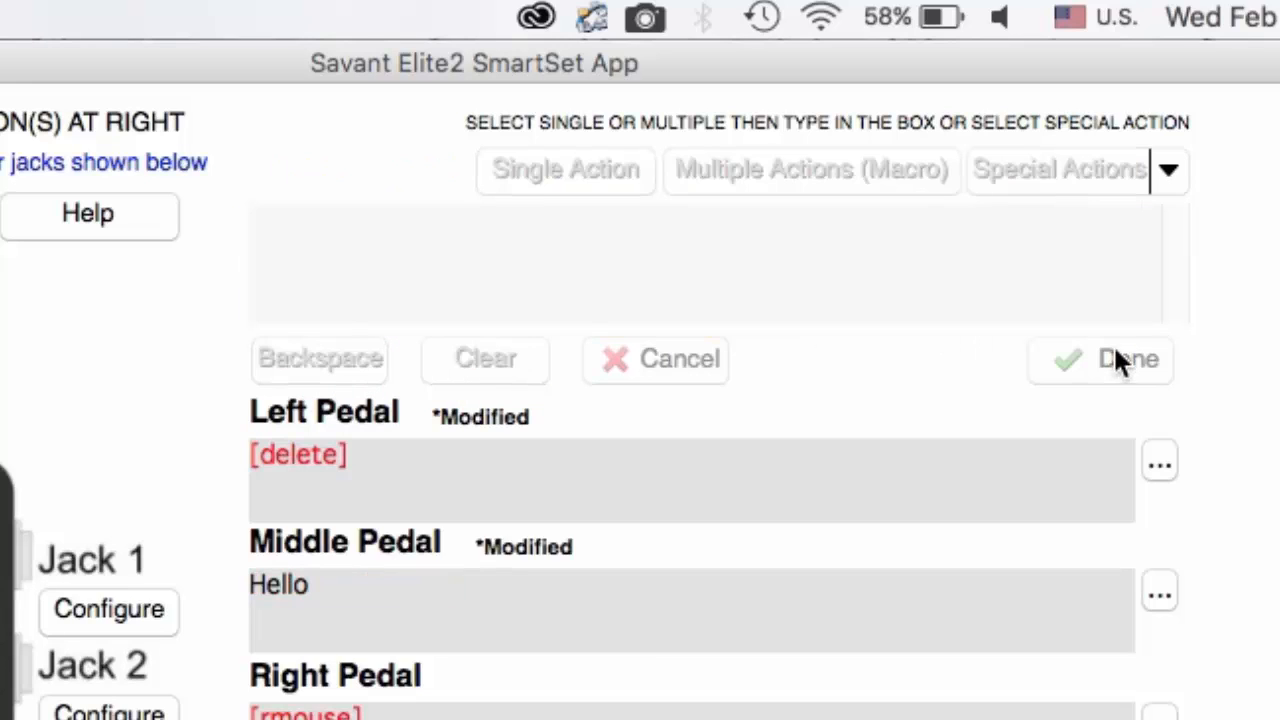
{"action": "left_click", "coordinate": [430, 584]}
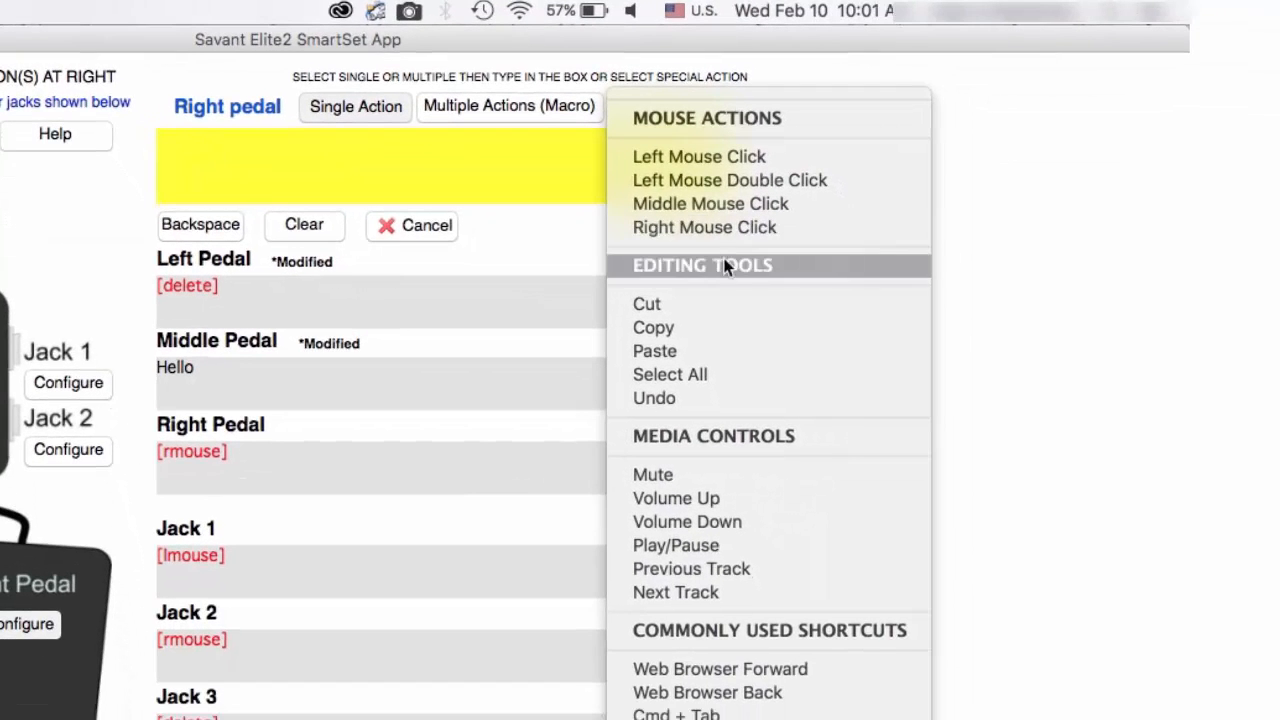
{"action": "scroll", "scroll_direction": "down", "scroll_amount": 3}
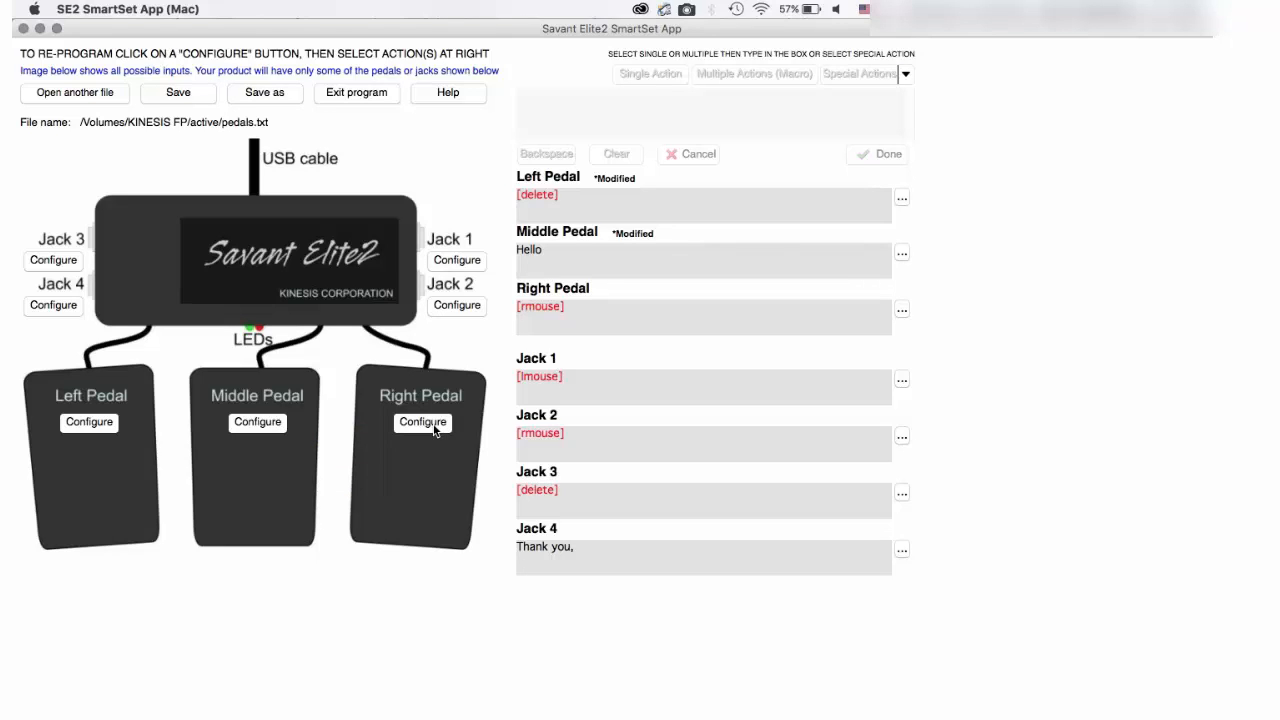
Step: Assign Left Mouse Double Click from Special Actions to the right pedal and confirm
{"action": "left_click", "coordinate": [422, 420]}
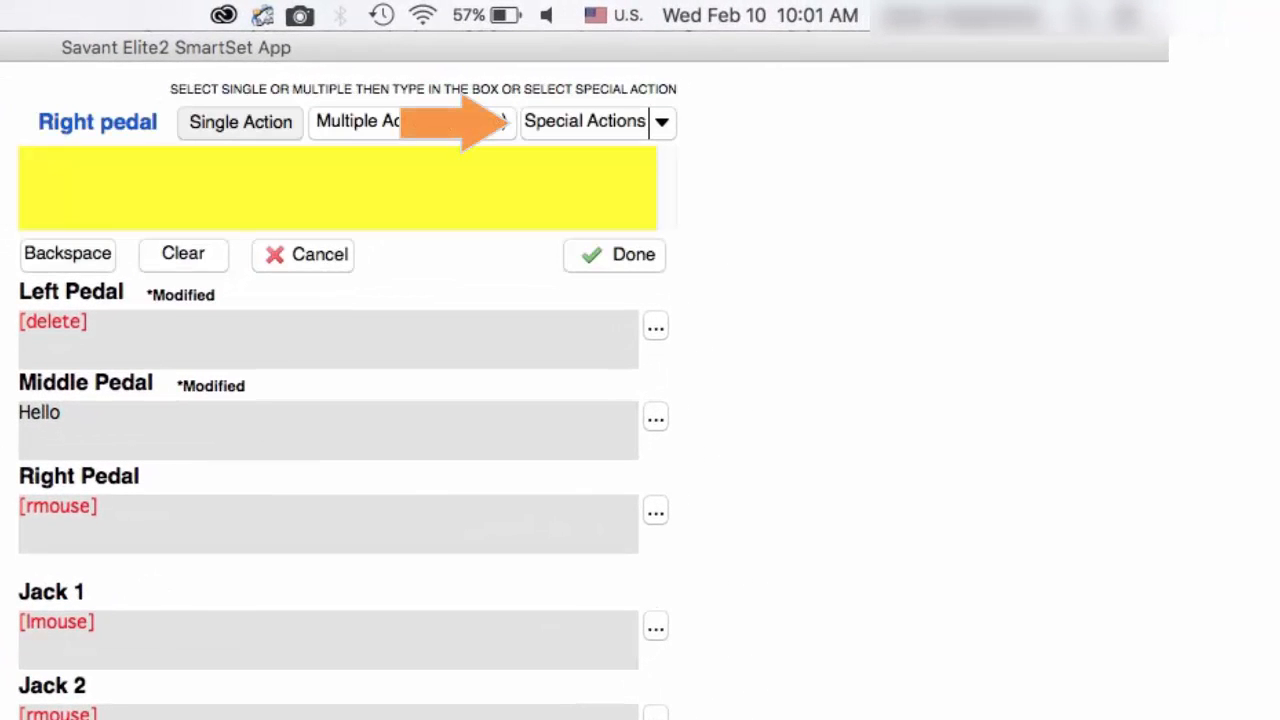
{"action": "left_click", "coordinate": [584, 122]}
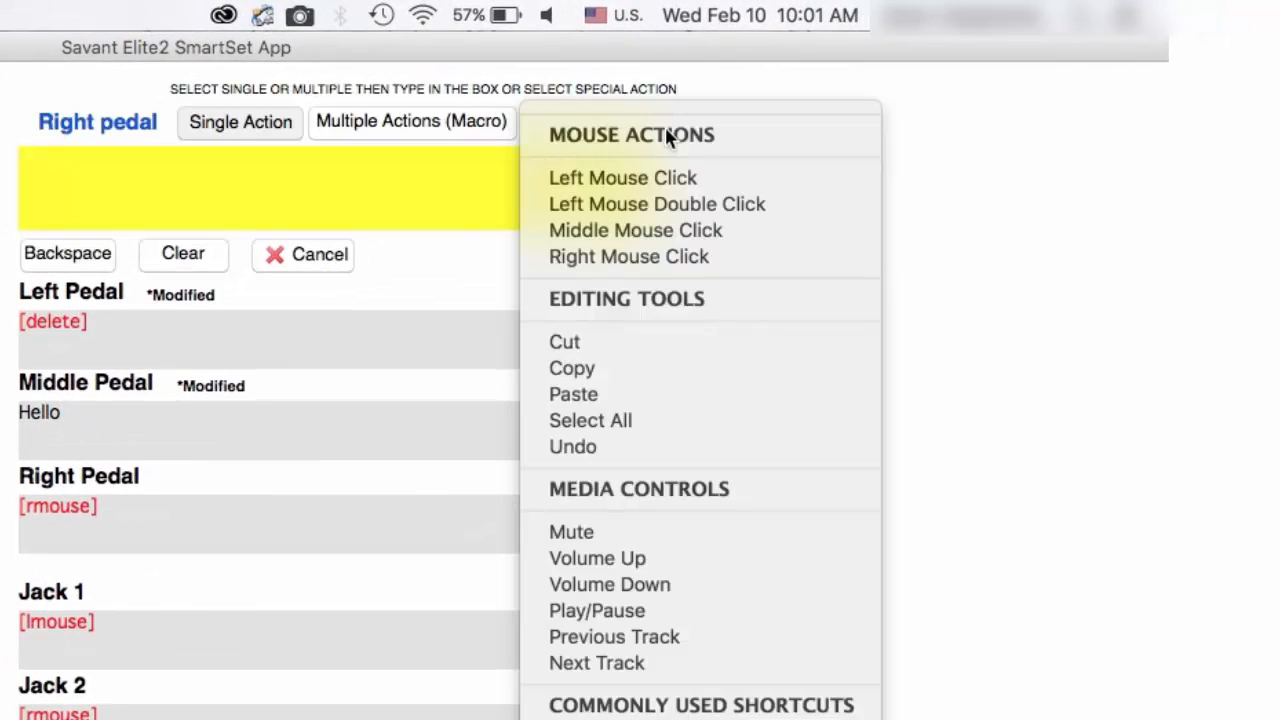
{"action": "mouse_move", "coordinate": [708, 170]}
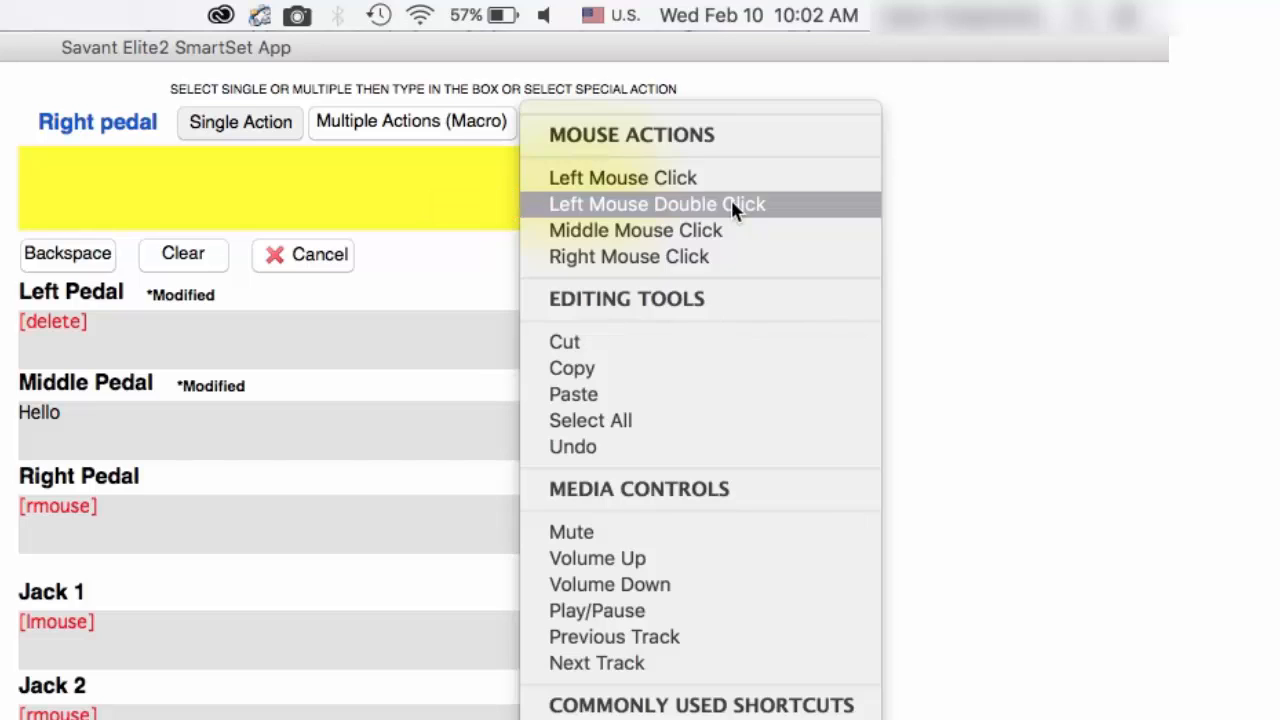
{"action": "left_click", "coordinate": [656, 204]}
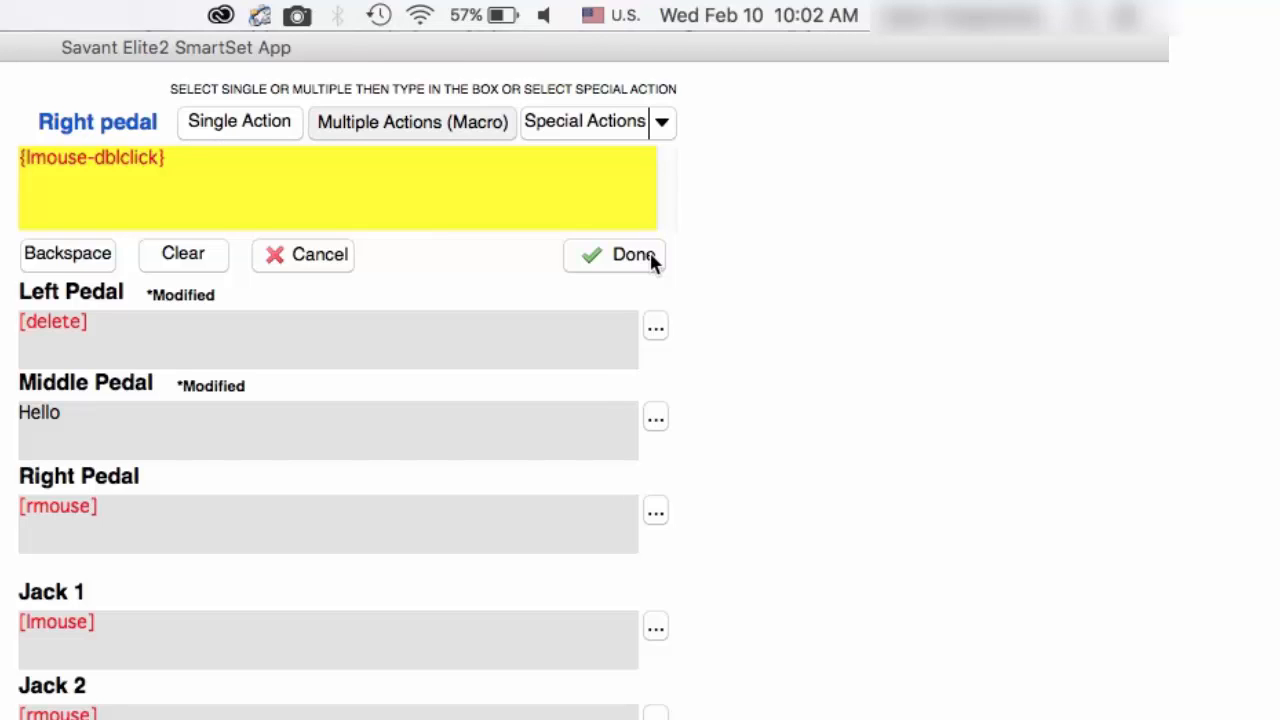
{"action": "left_click", "coordinate": [620, 254]}
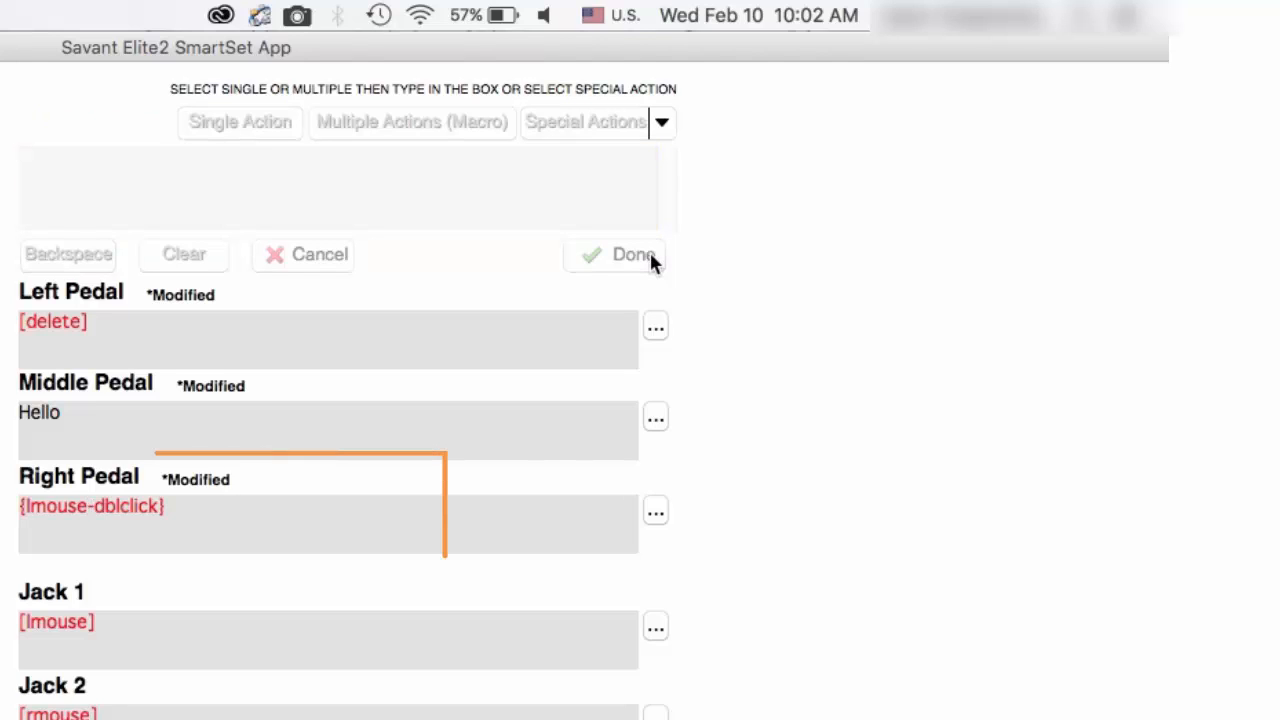
{"action": "left_click", "coordinate": [230, 504]}
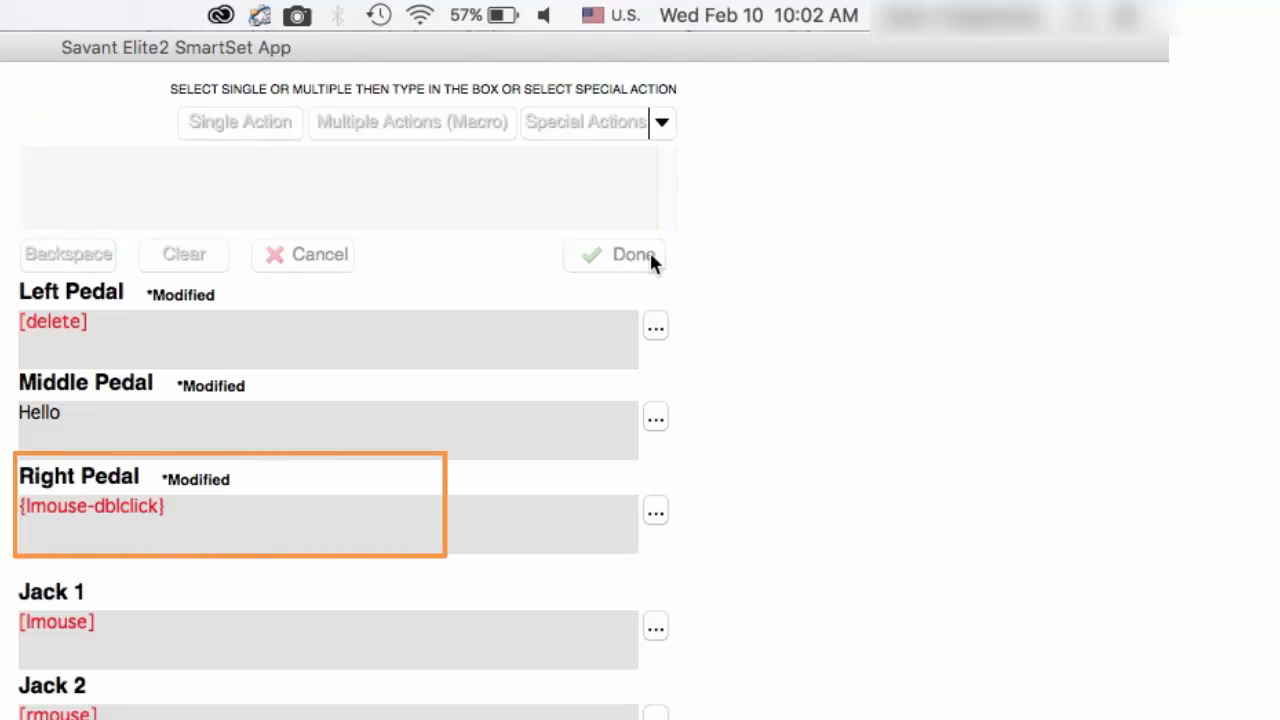
{"action": "left_click", "coordinate": [632, 254]}
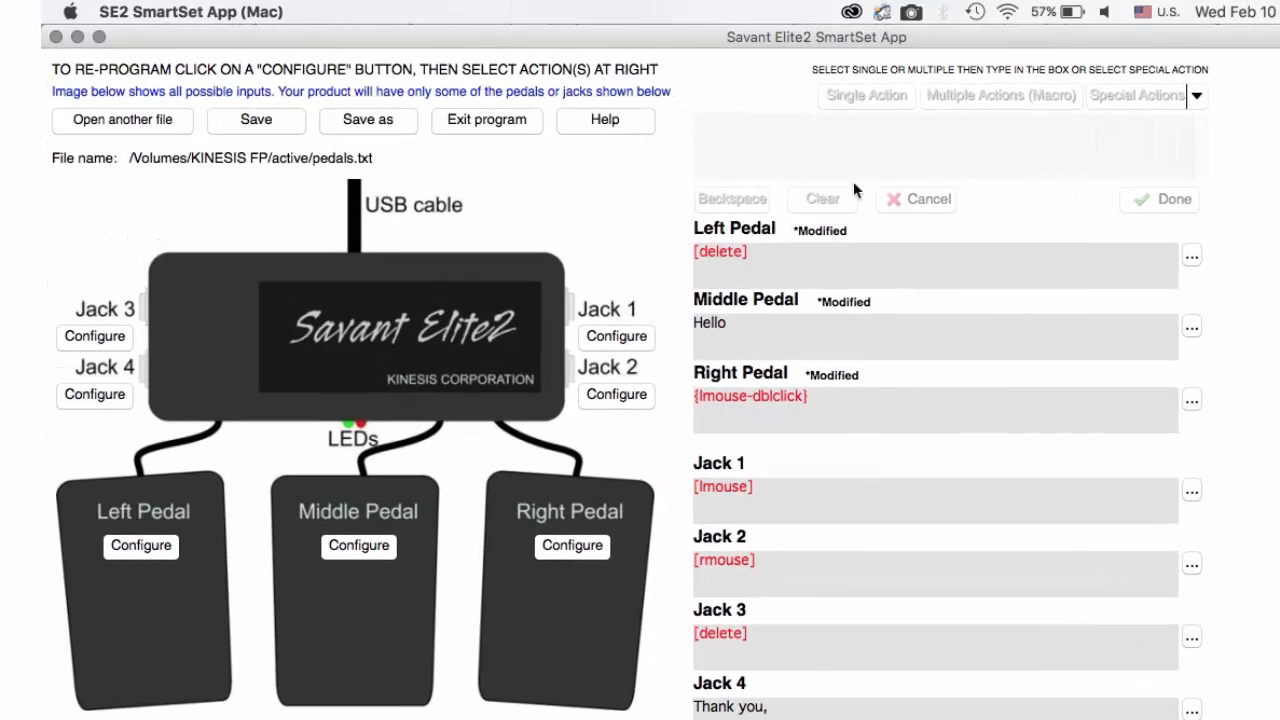
Step: Save the new pedal assignments and dismiss the Save Done message
{"action": "left_click", "coordinate": [256, 120]}
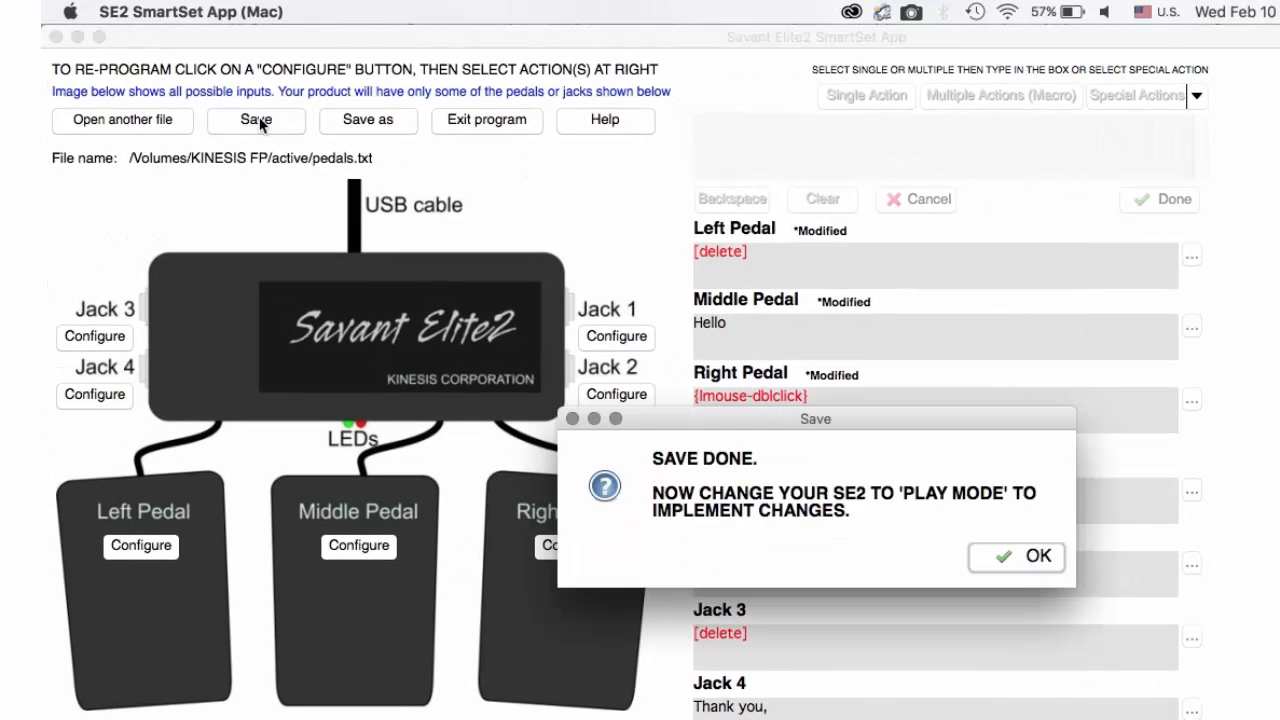
{"action": "left_click", "coordinate": [1016, 556]}
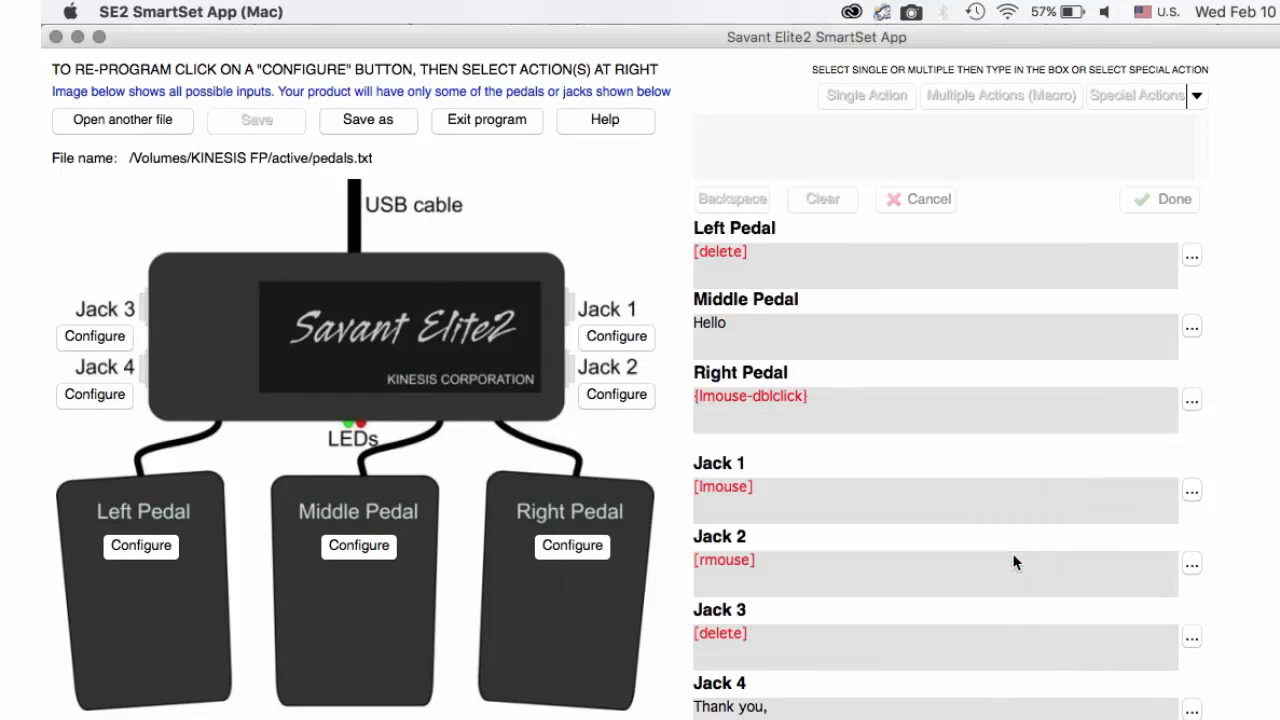
{"action": "mouse_move", "coordinate": [518, 122]}
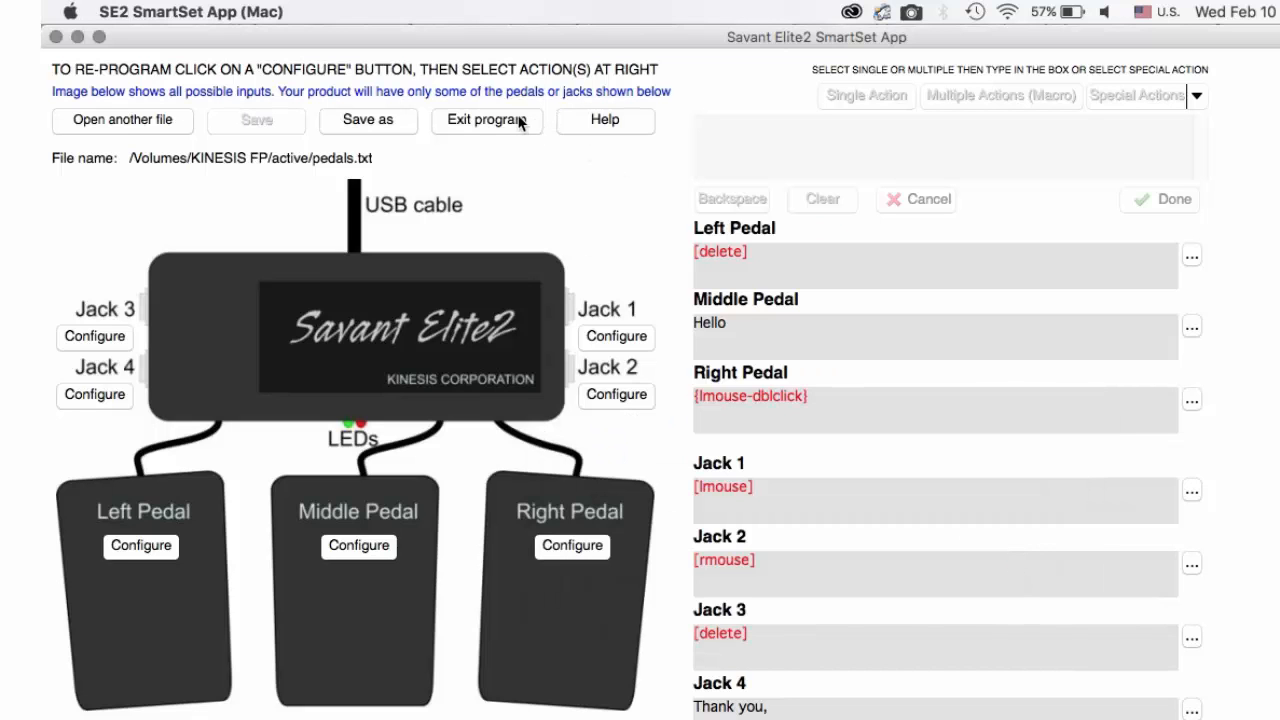